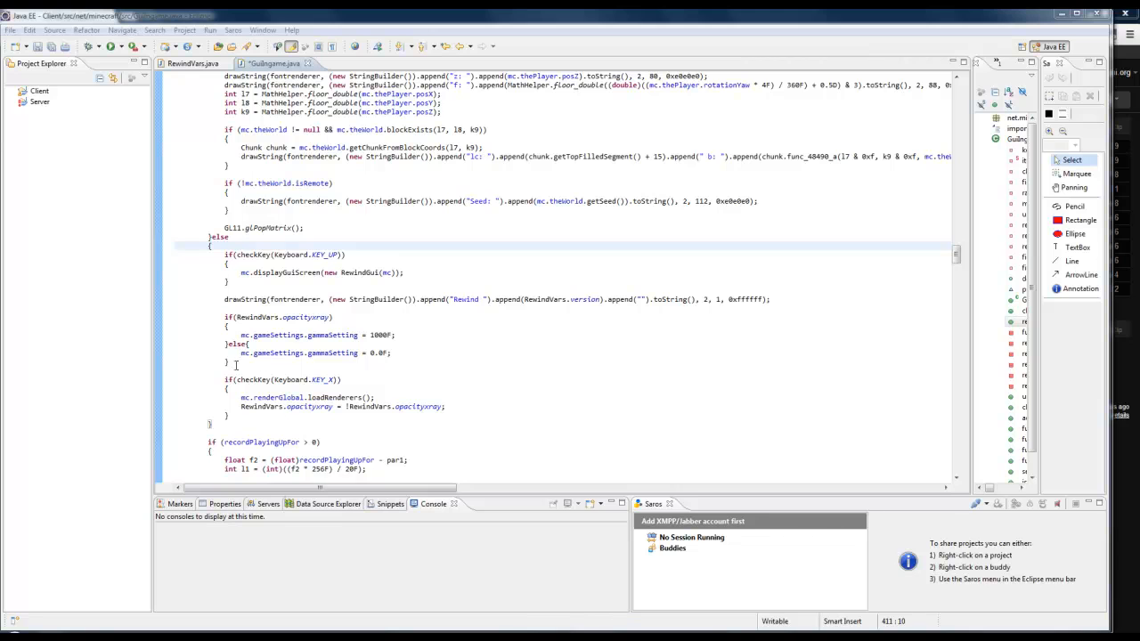
# Dismiss the Windows colour scheme prompt and place the cursor at the start of the else block.
pyautogui.click(241, 363)
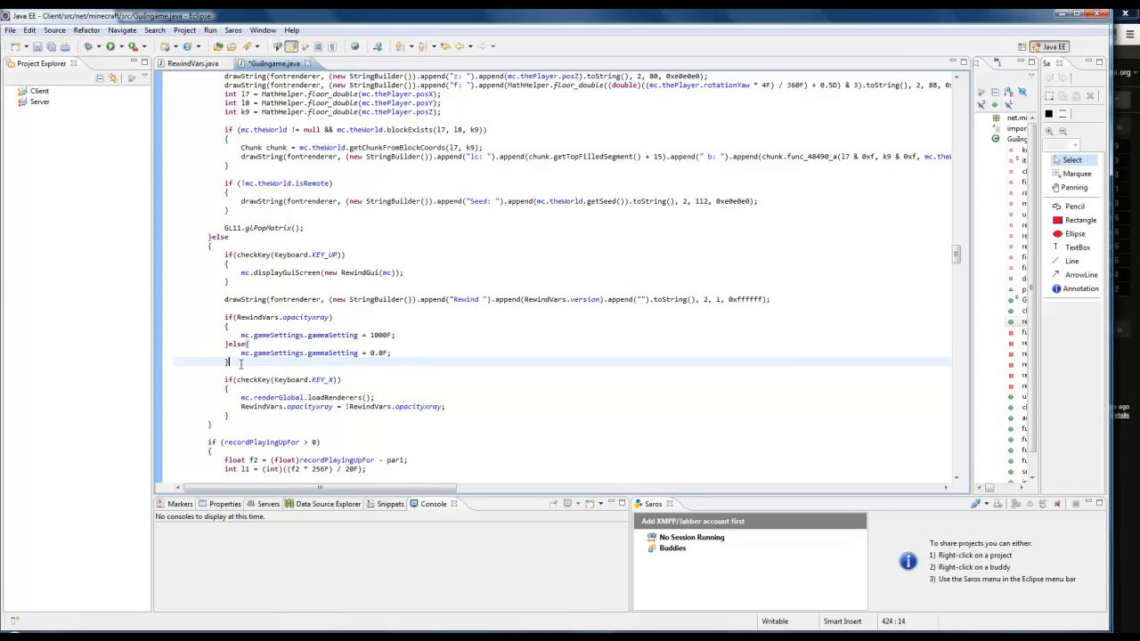
pyautogui.moveTo(467, 360)
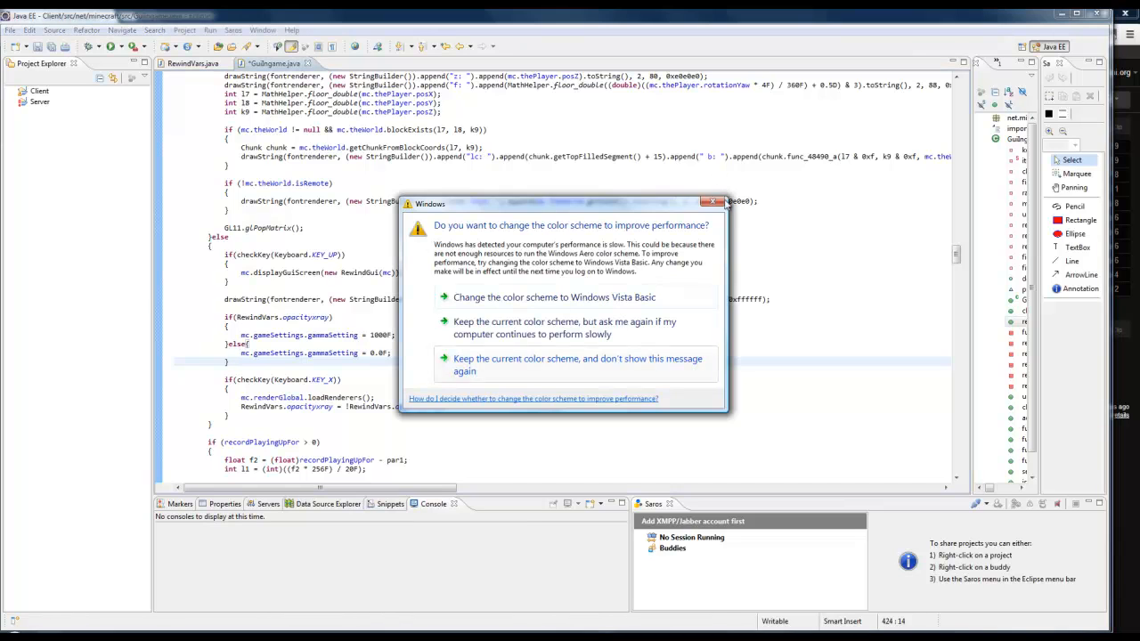
pyautogui.click(714, 202)
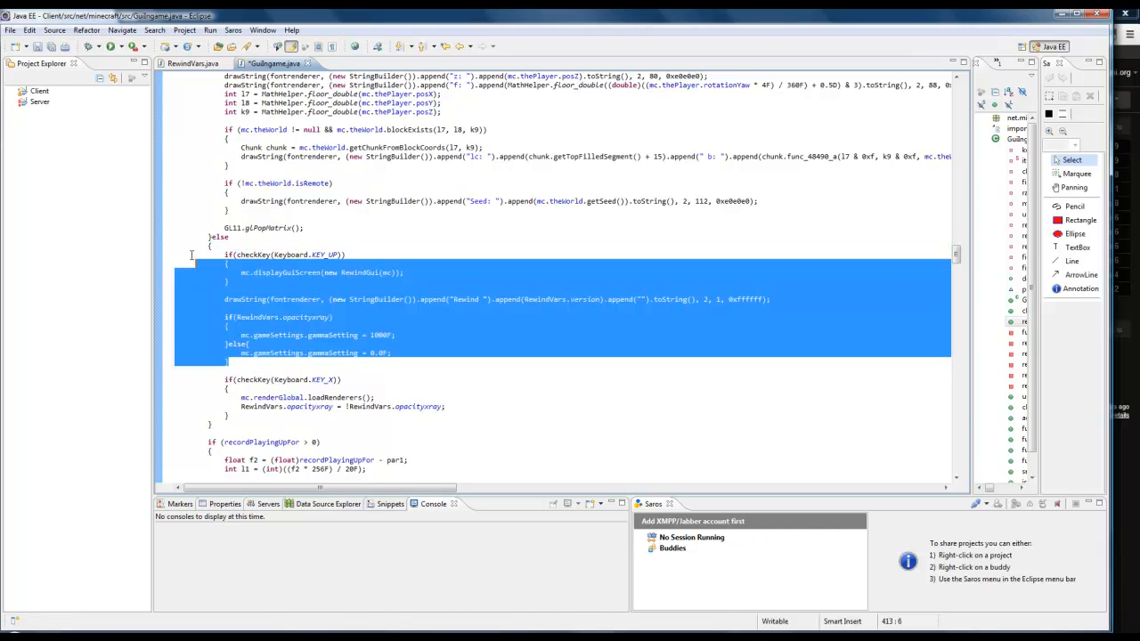
pyautogui.click(437, 349)
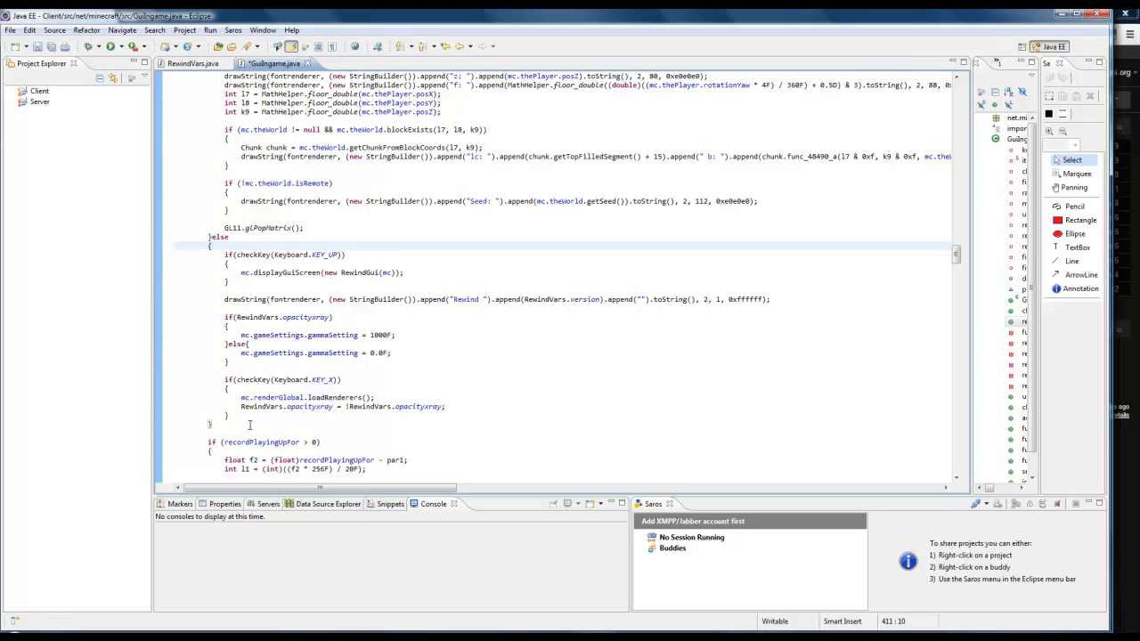
pyautogui.moveTo(419, 326)
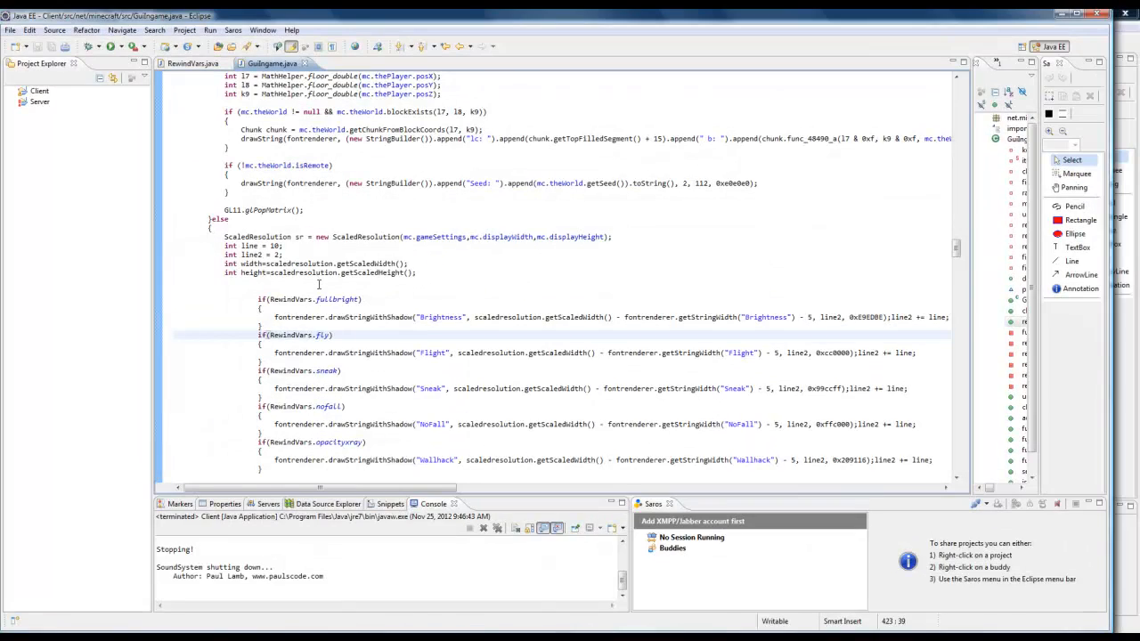
# Delete the ScaledResolution sr declaration line from the top of the pasted ArrayList code.
pyautogui.click(413, 273)
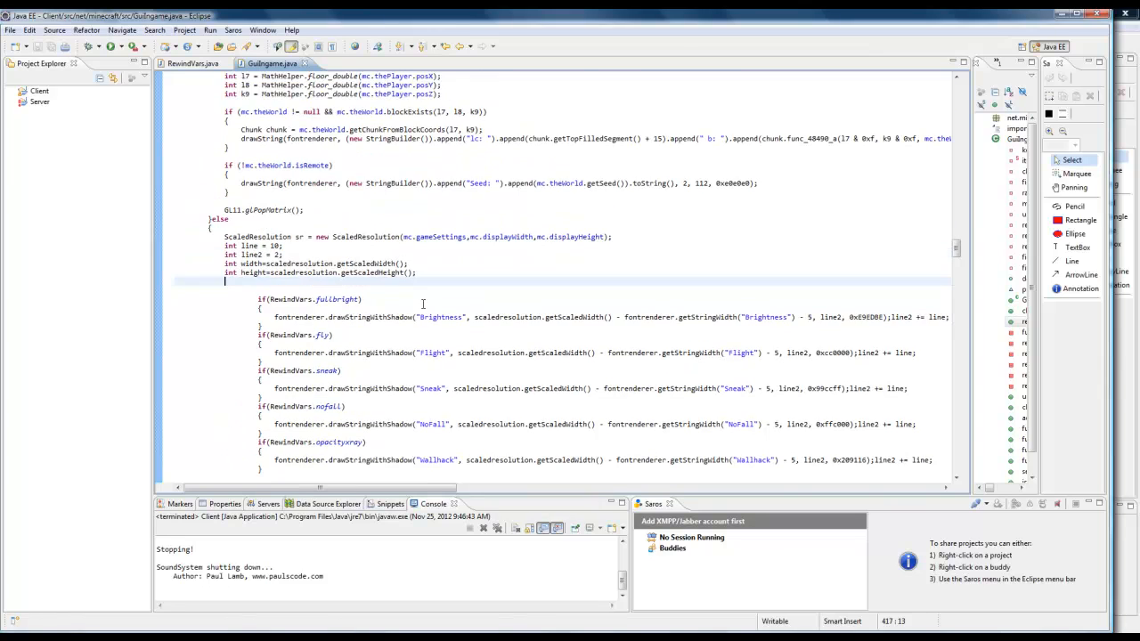
pyautogui.click(417, 273)
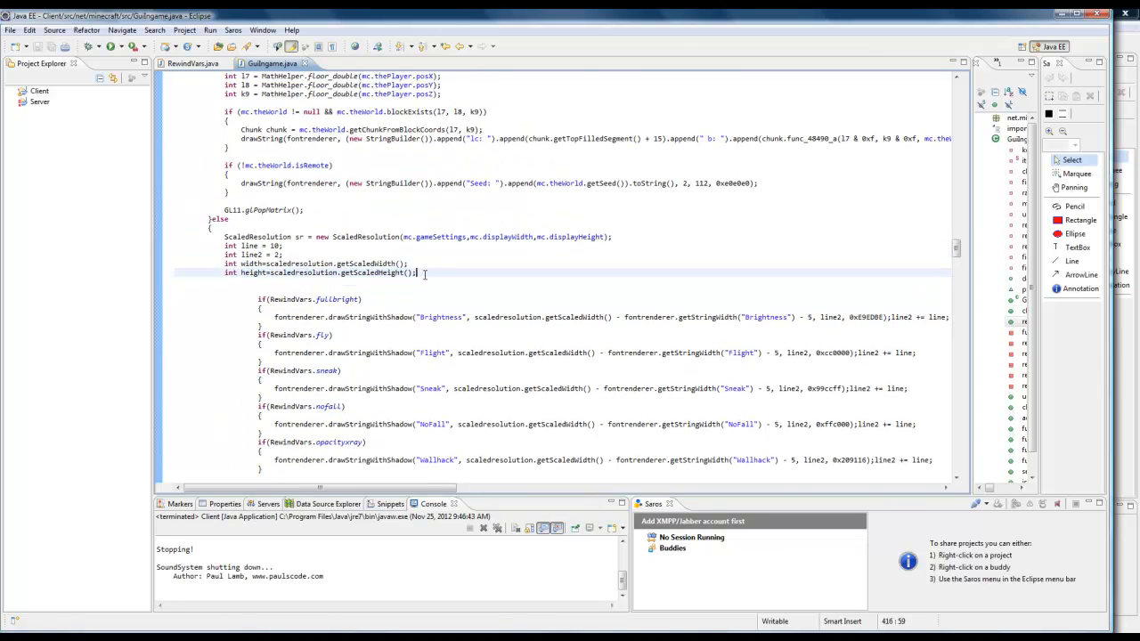
pyautogui.moveTo(528, 256)
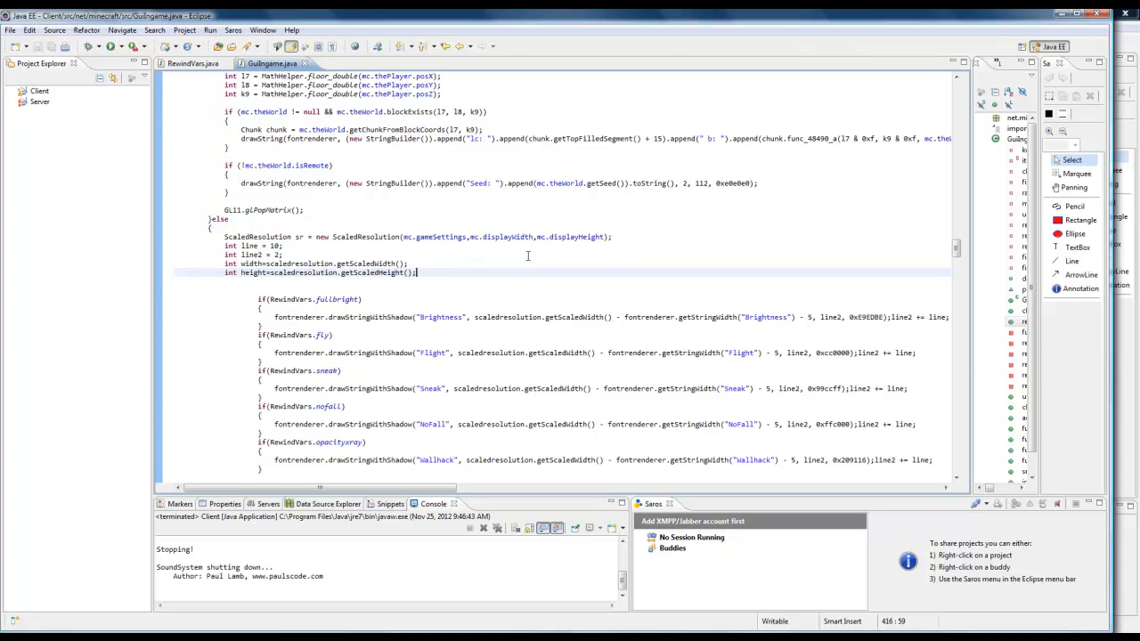
pyautogui.click(214, 228)
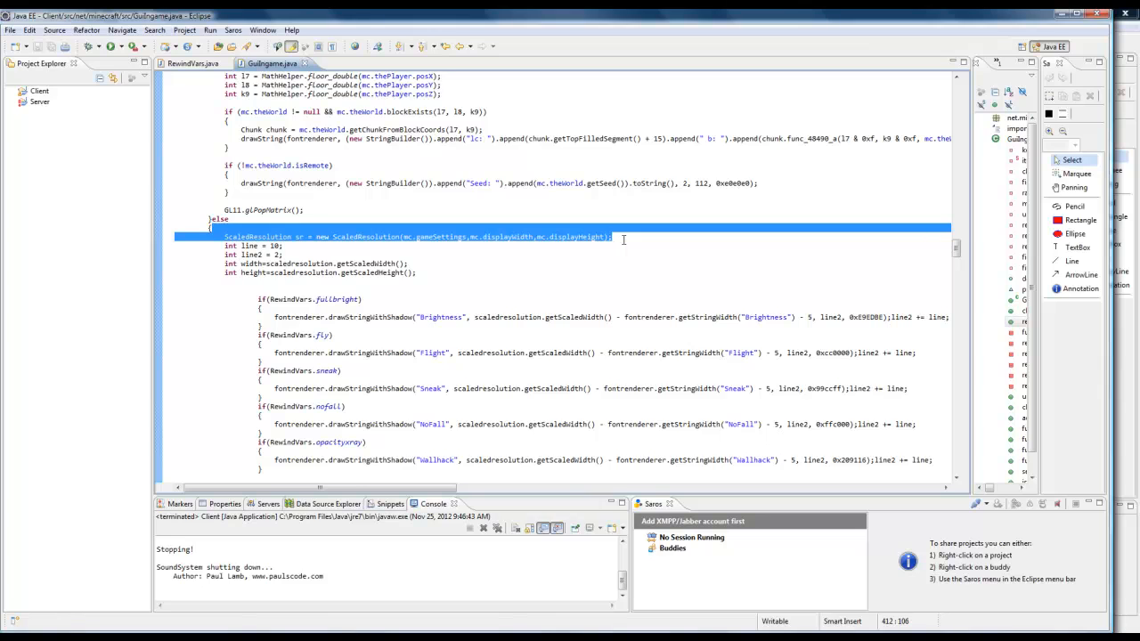
pyautogui.press('Delete')
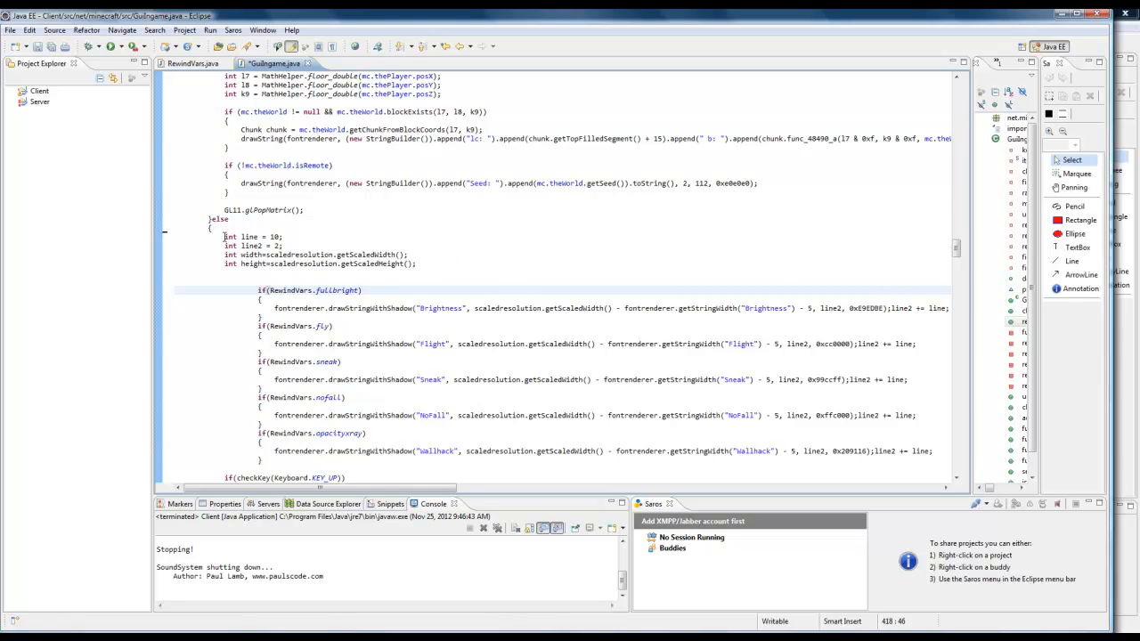
pyautogui.click(417, 264)
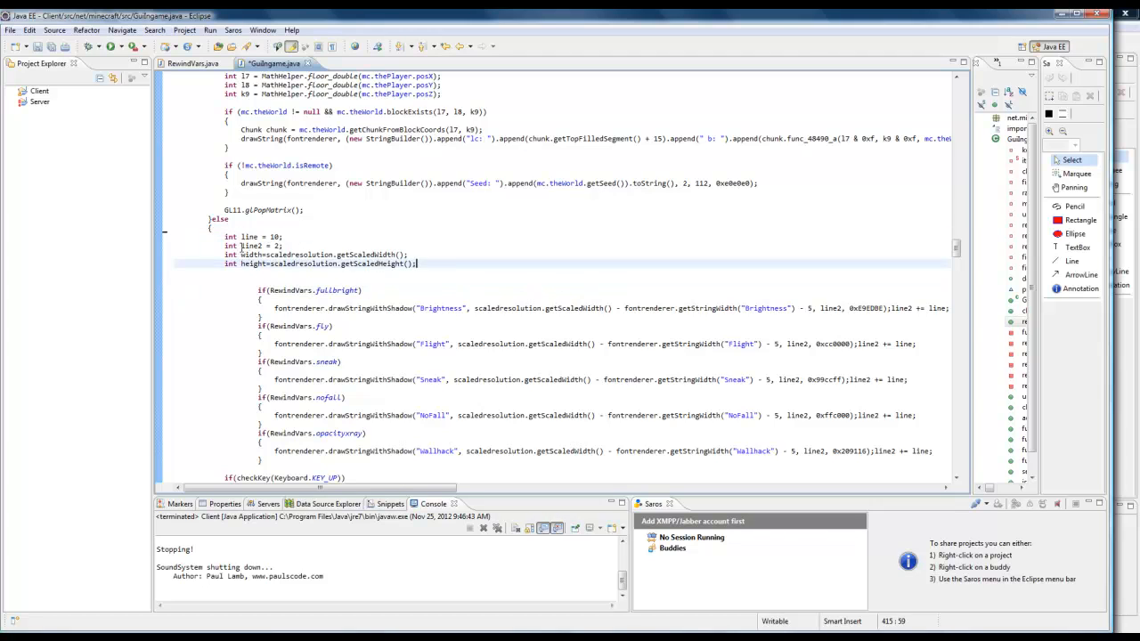
pyautogui.doubleClick(253, 246)
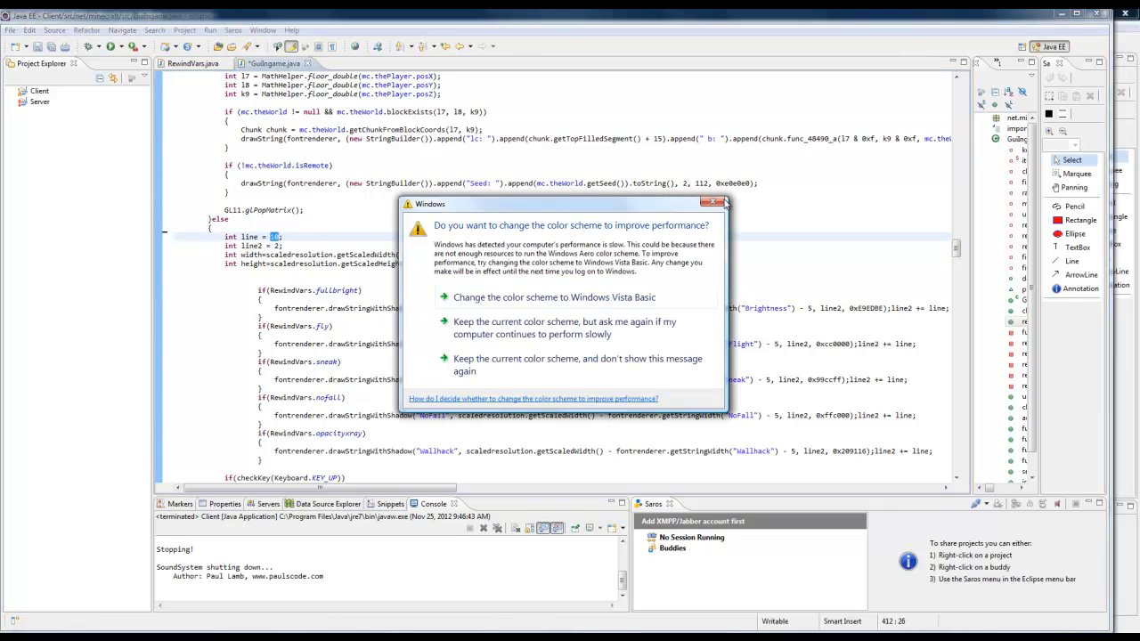
pyautogui.click(718, 204)
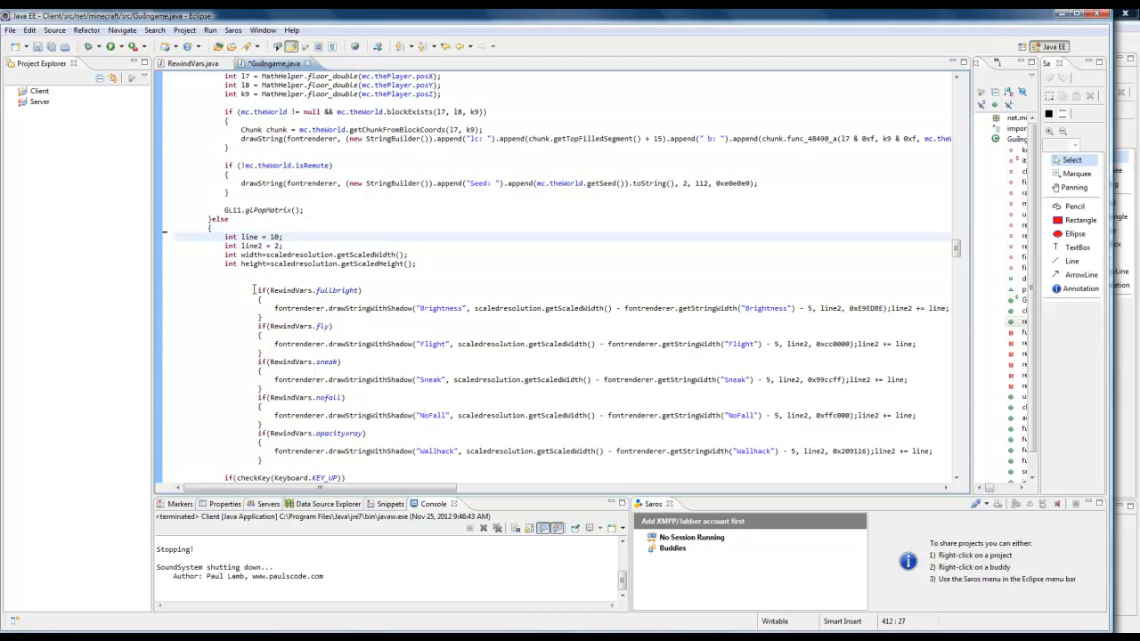
pyautogui.doubleClick(307, 291)
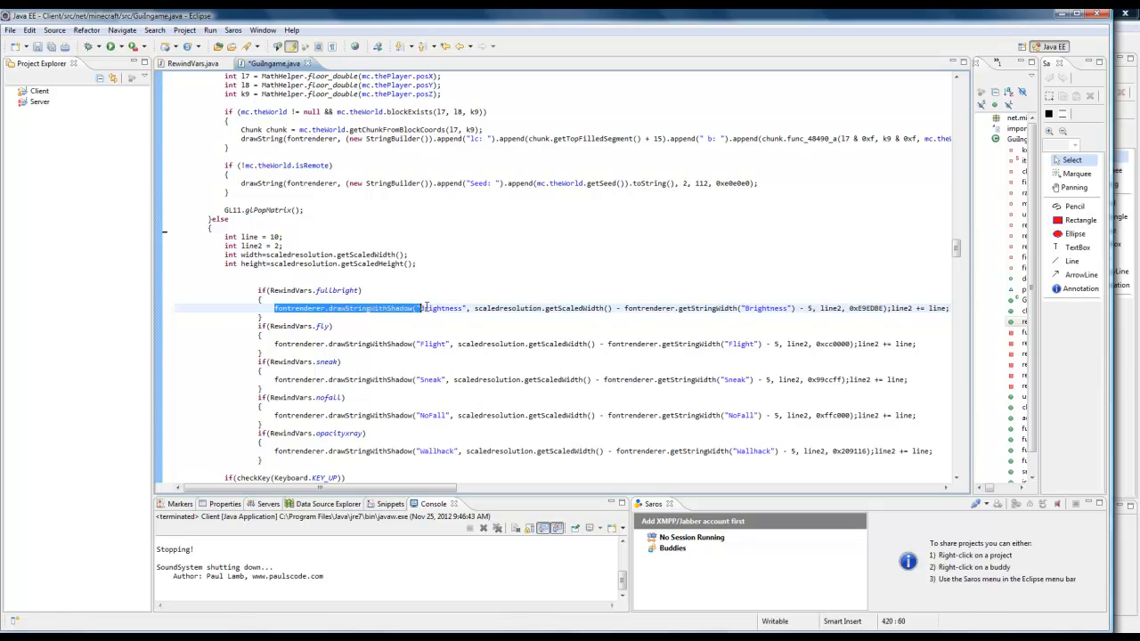
pyautogui.doubleClick(442, 308)
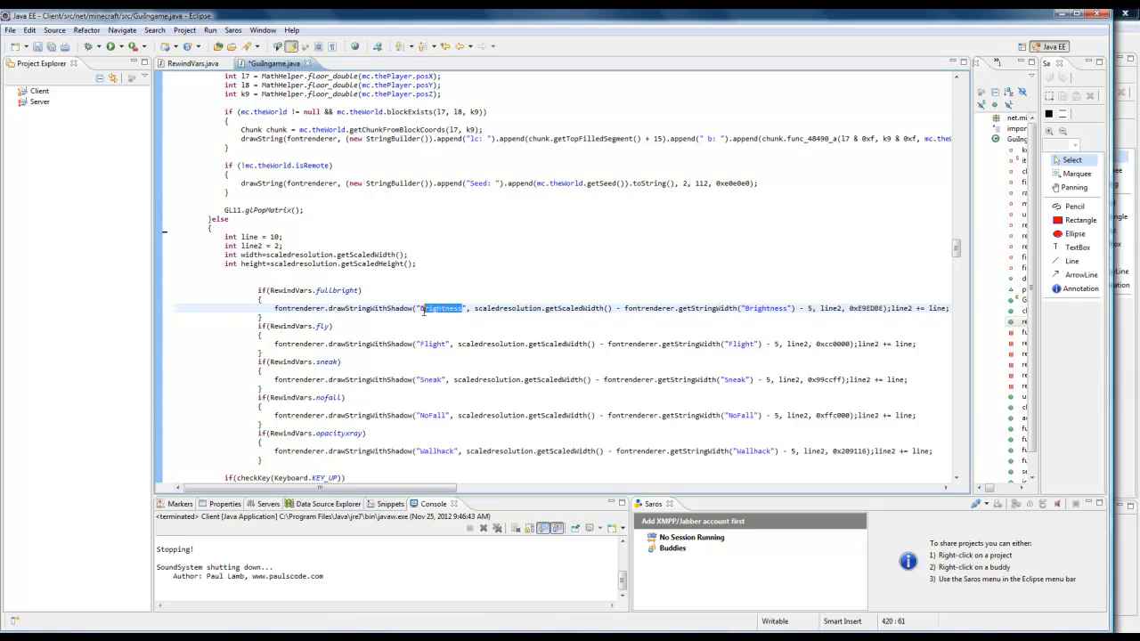
pyautogui.click(477, 308)
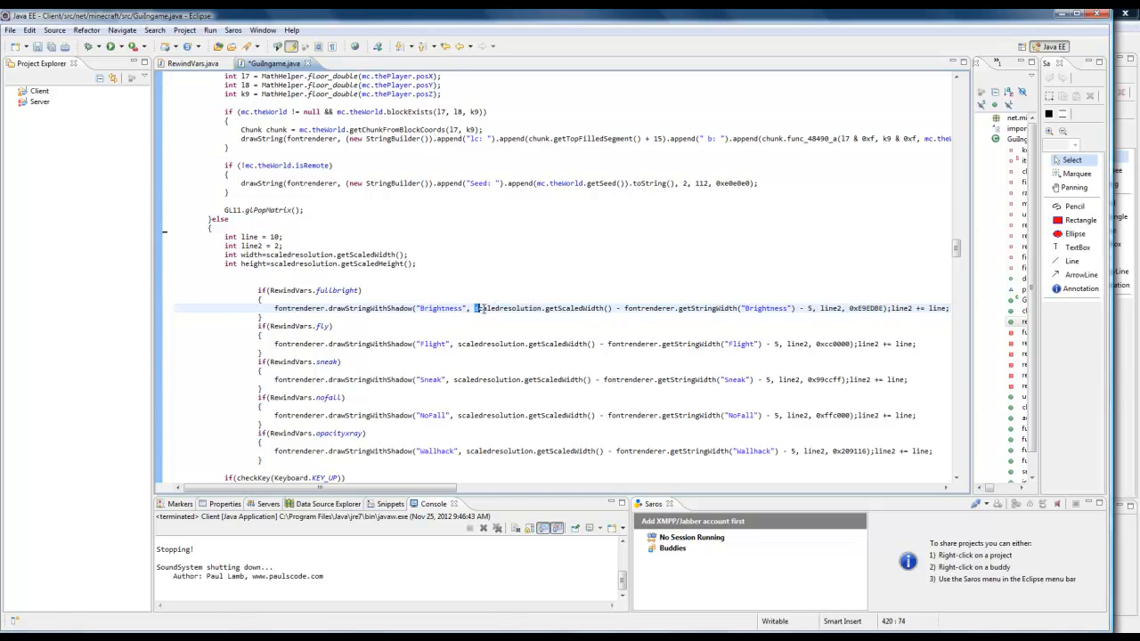
pyautogui.doubleClick(508, 308)
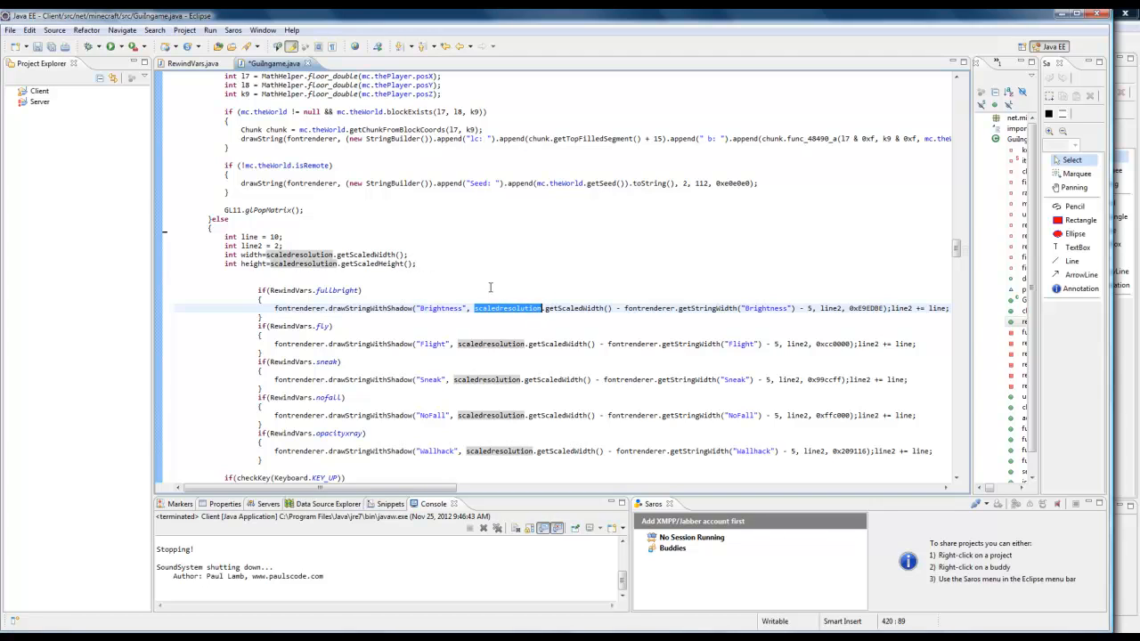
pyautogui.click(555, 308)
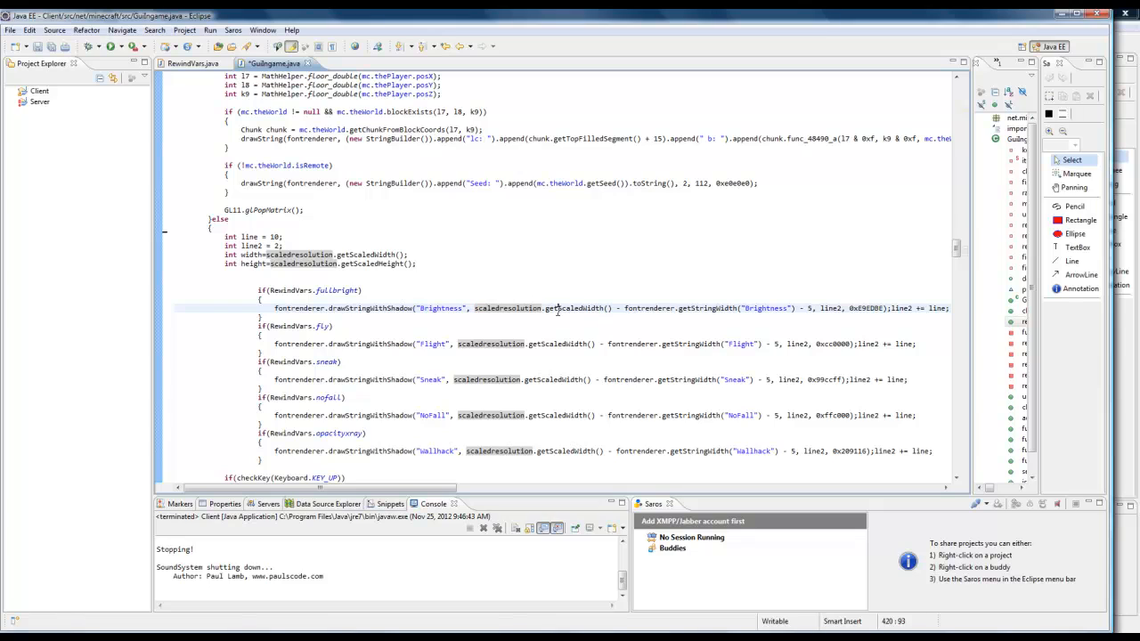
pyautogui.doubleClick(577, 308)
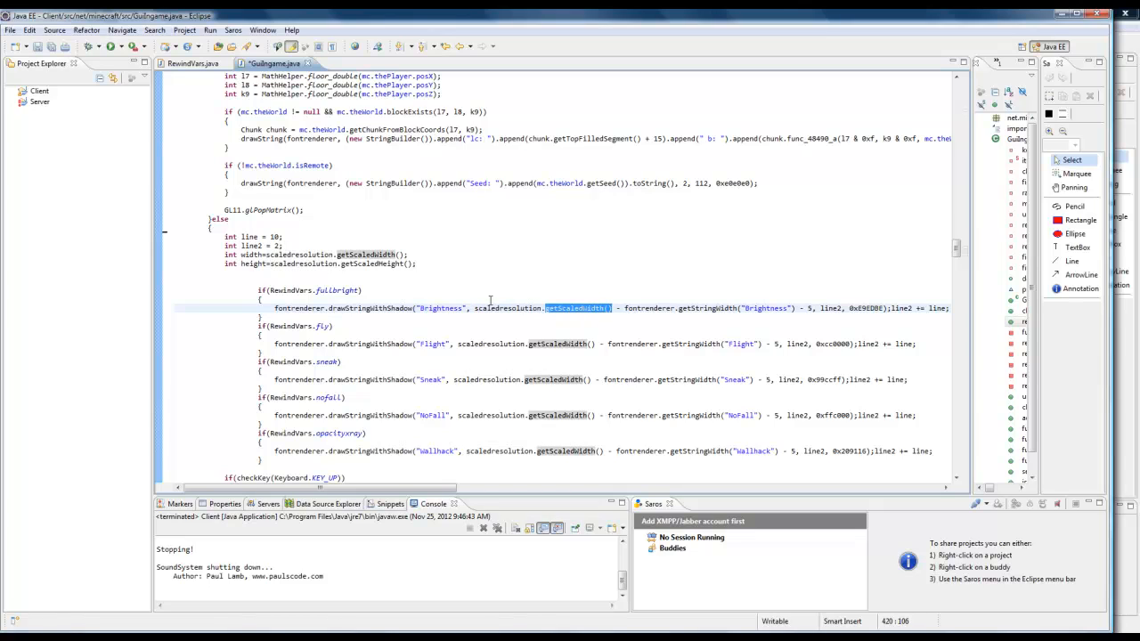
pyautogui.doubleClick(438, 308)
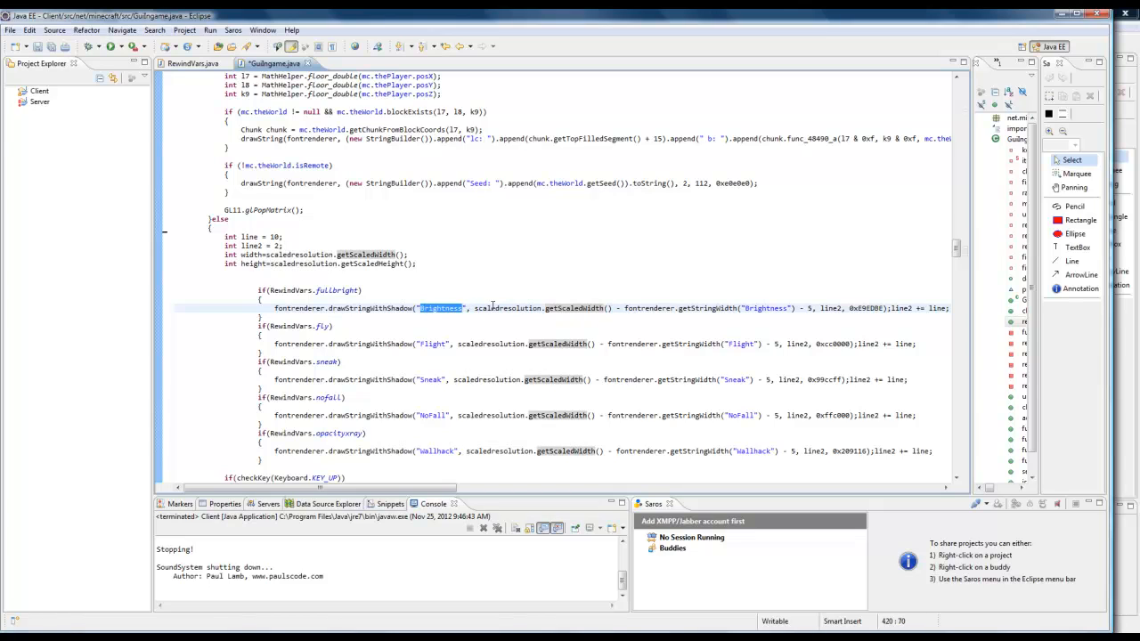
pyautogui.click(739, 309)
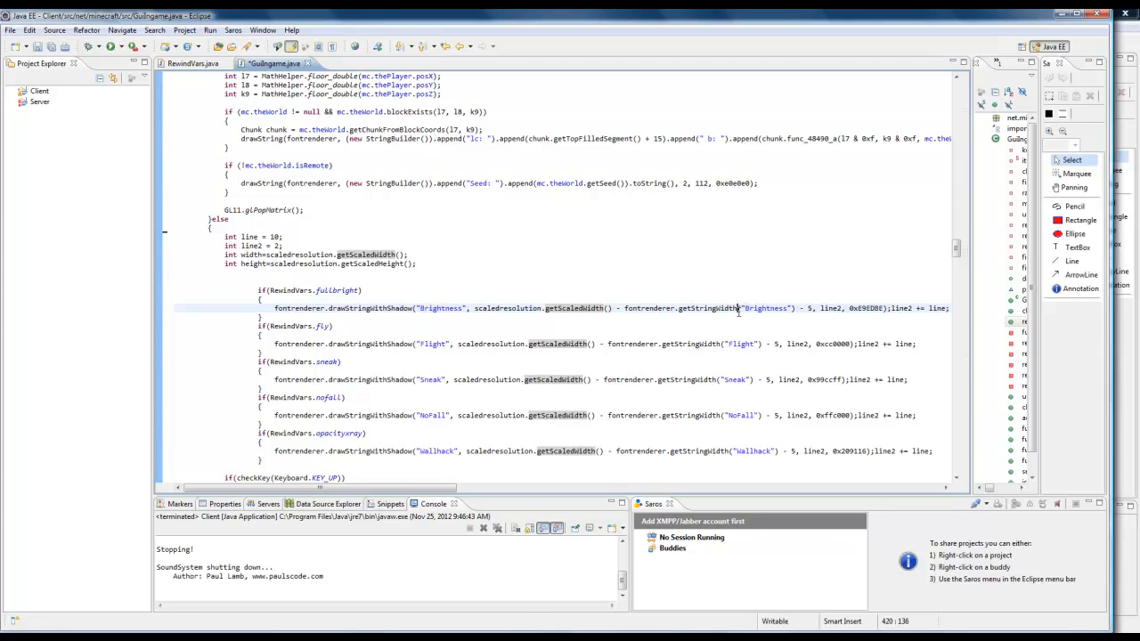
pyautogui.doubleClick(764, 308)
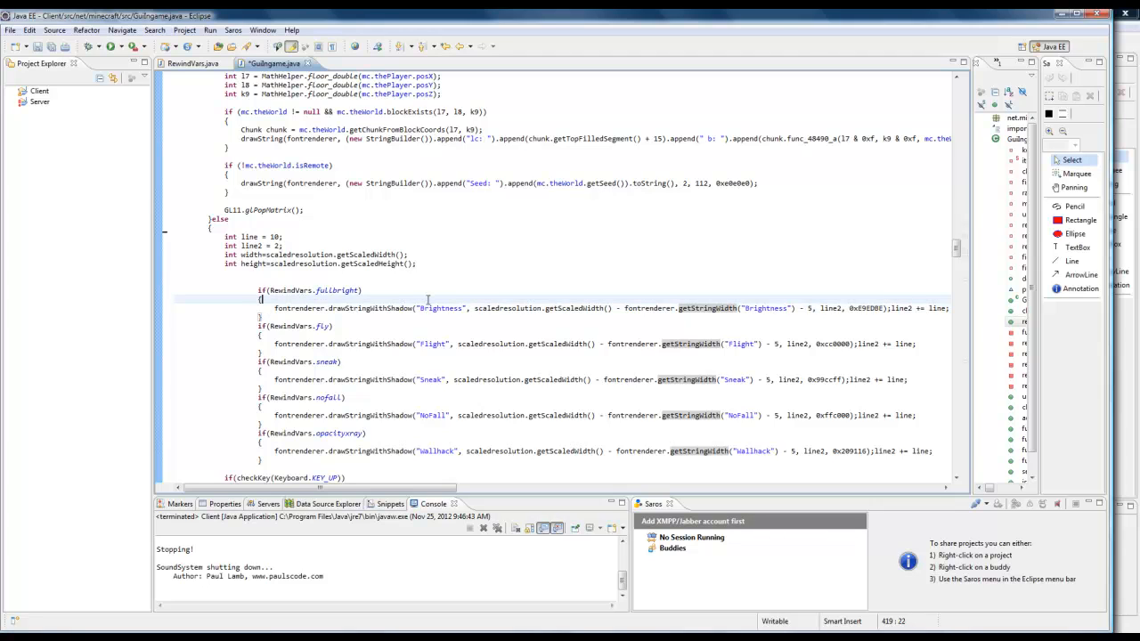
pyautogui.moveTo(694, 299)
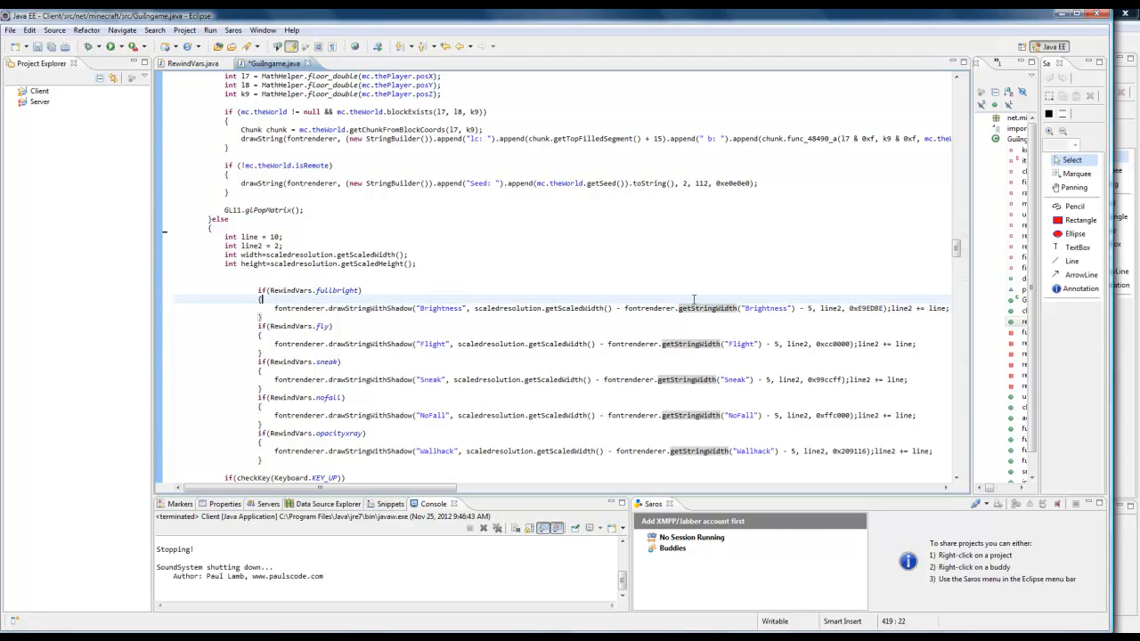
pyautogui.doubleClick(766, 308)
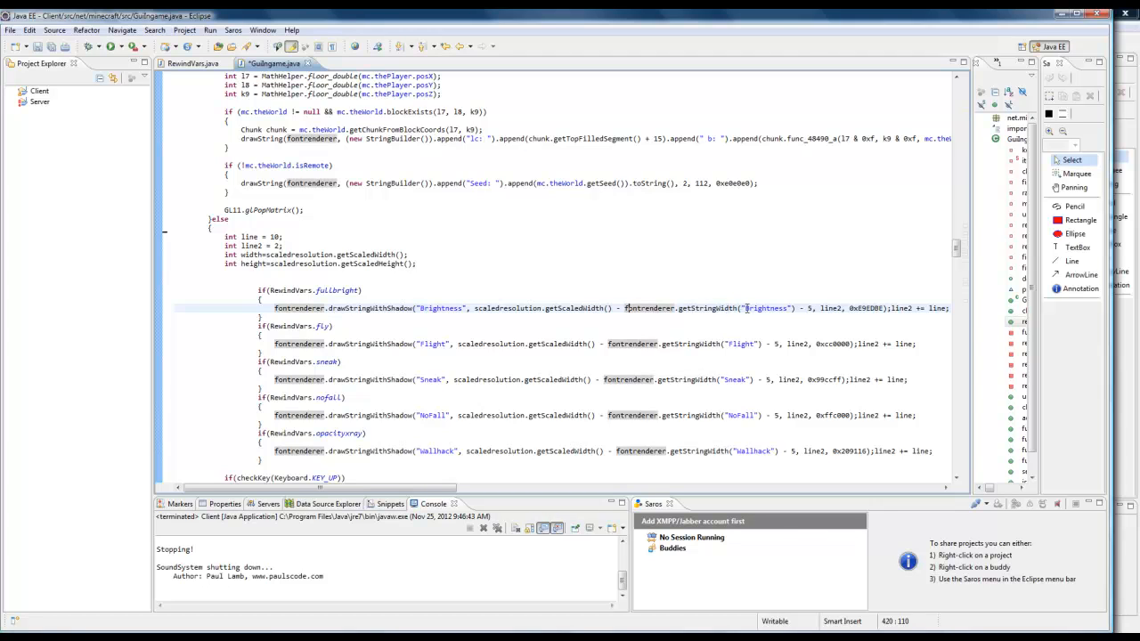
pyautogui.doubleClick(766, 308)
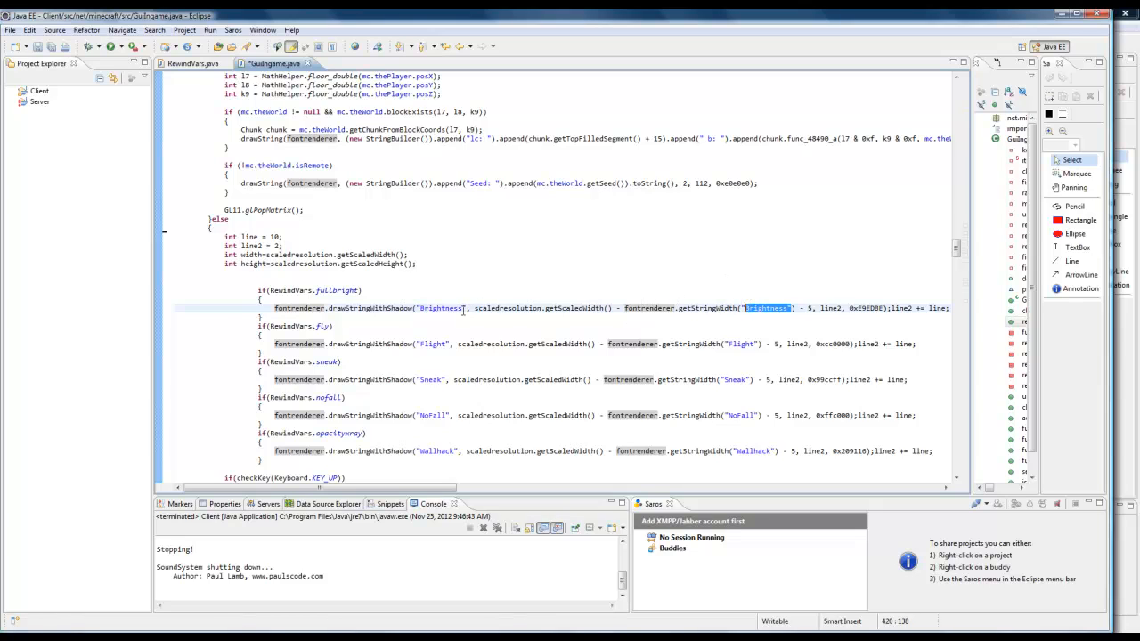
pyautogui.doubleClick(442, 308)
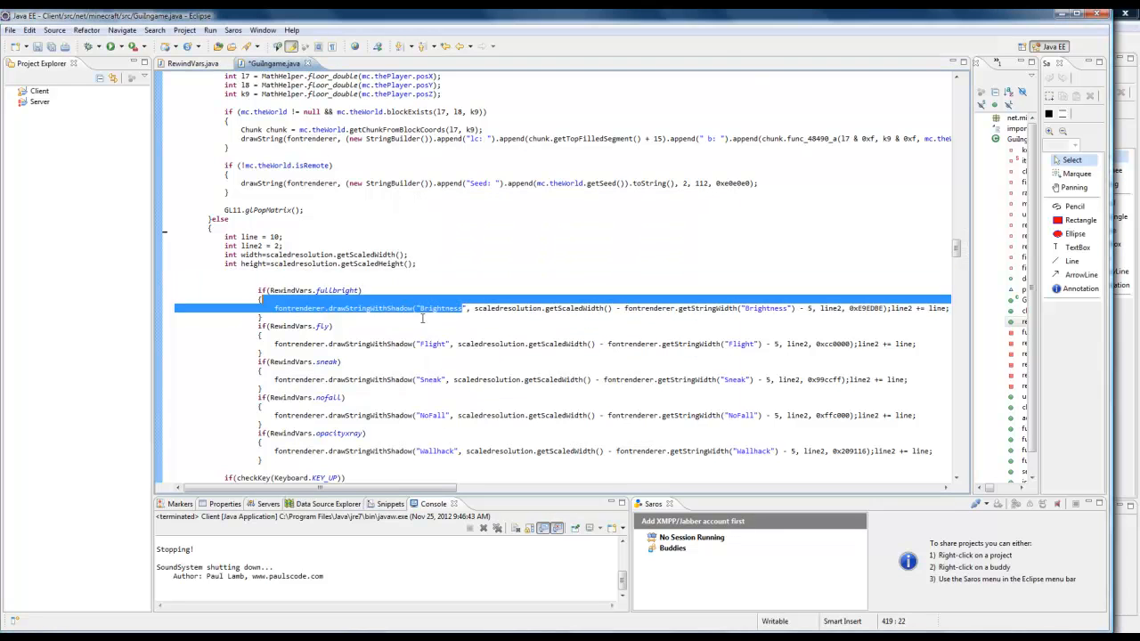
pyautogui.click(739, 308)
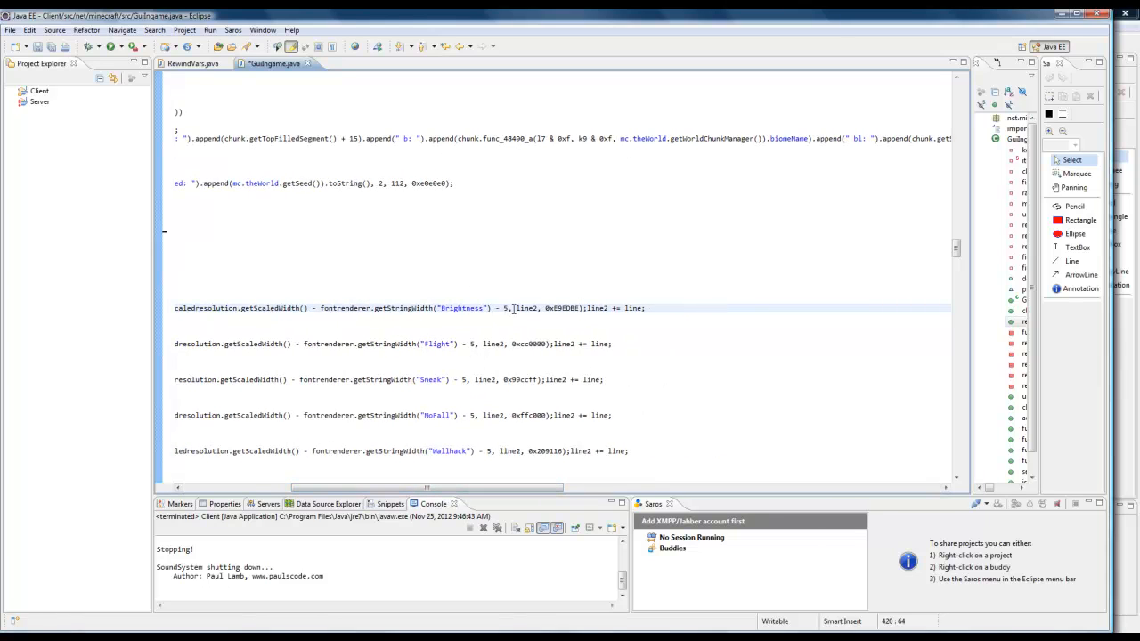
pyautogui.doubleClick(524, 308)
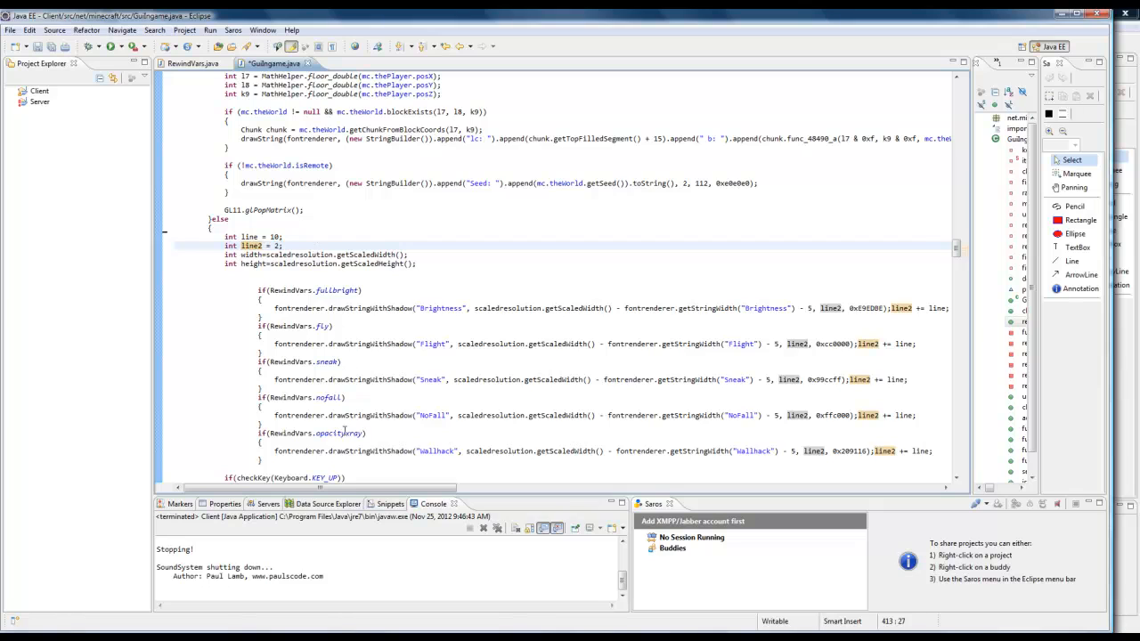
pyautogui.hscroll(3)
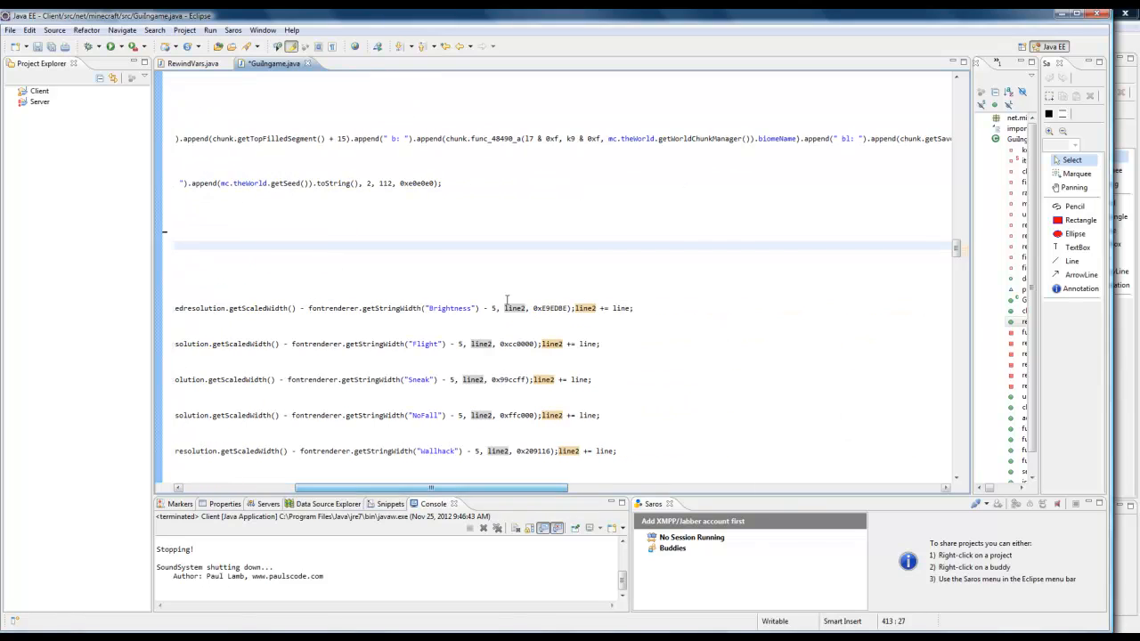
pyautogui.doubleClick(548, 308)
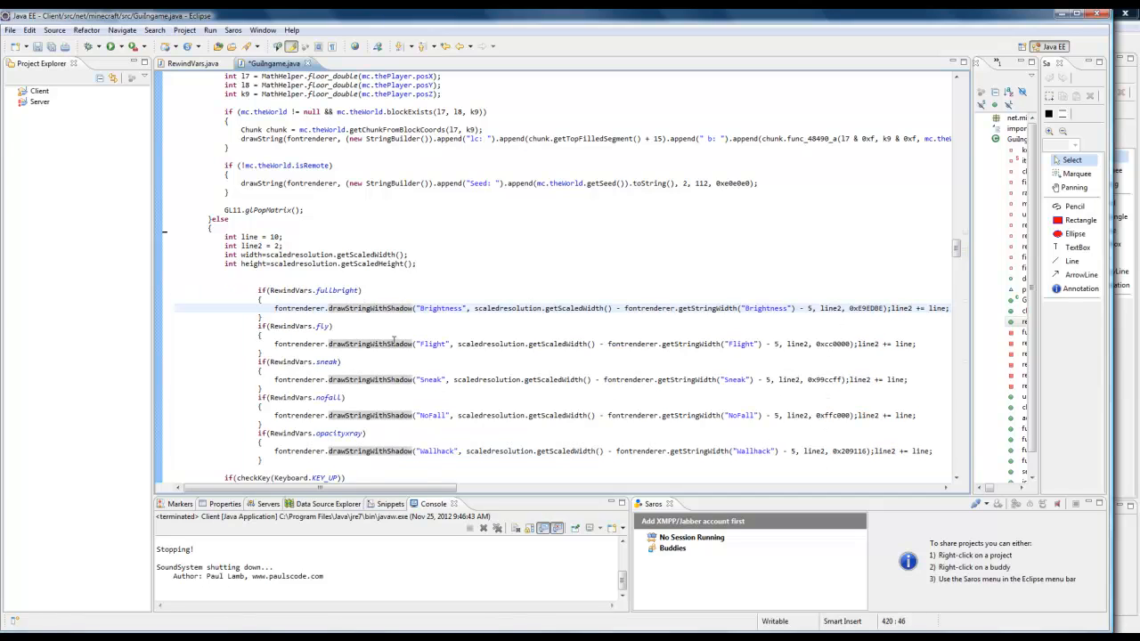
pyautogui.click(260, 353)
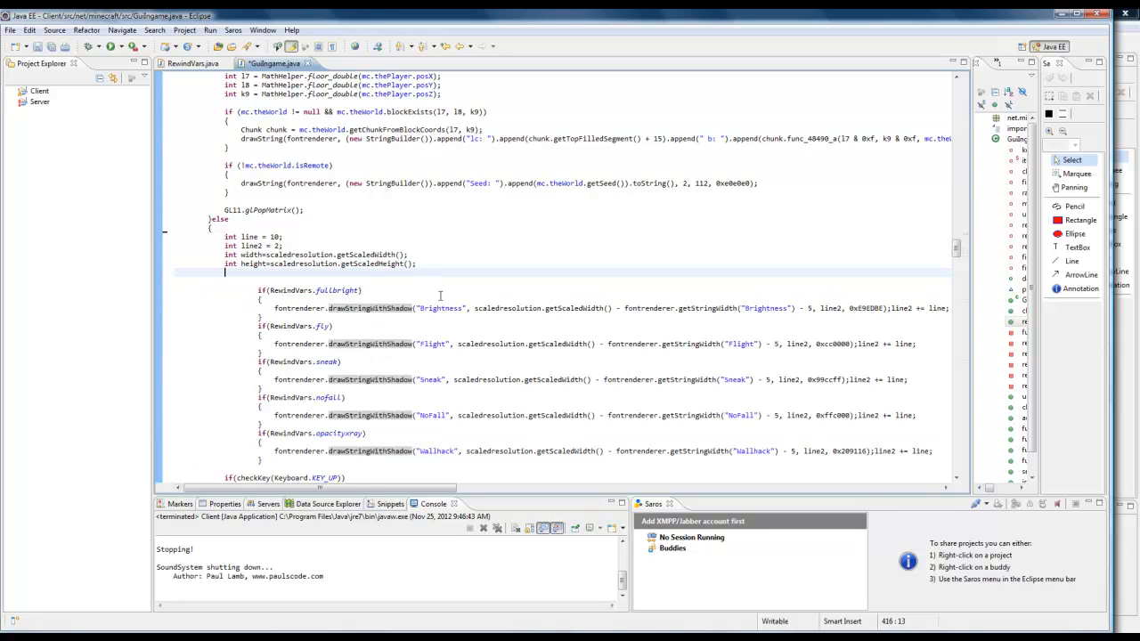
pyautogui.moveTo(844, 438)
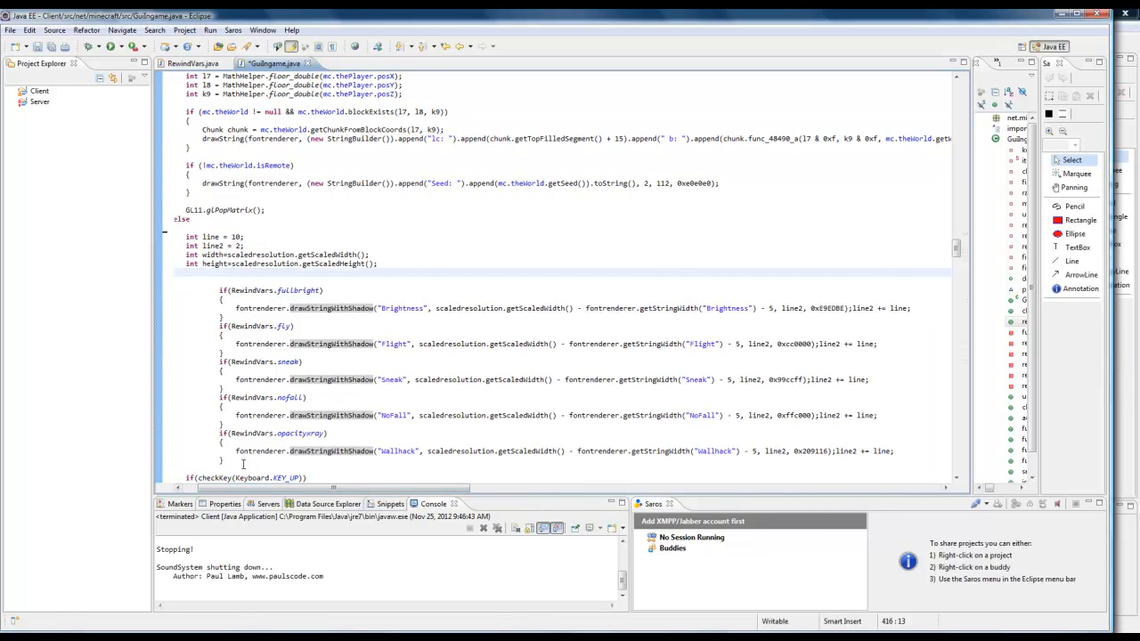
pyautogui.click(317, 478)
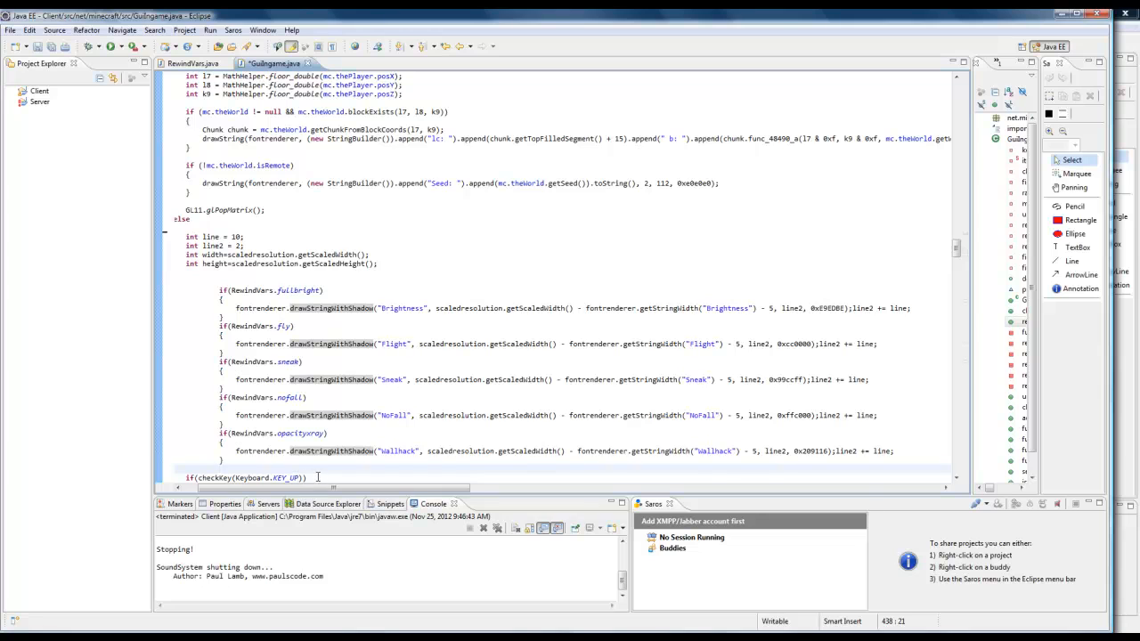
pyautogui.hscroll(3)
pyautogui.write('{')
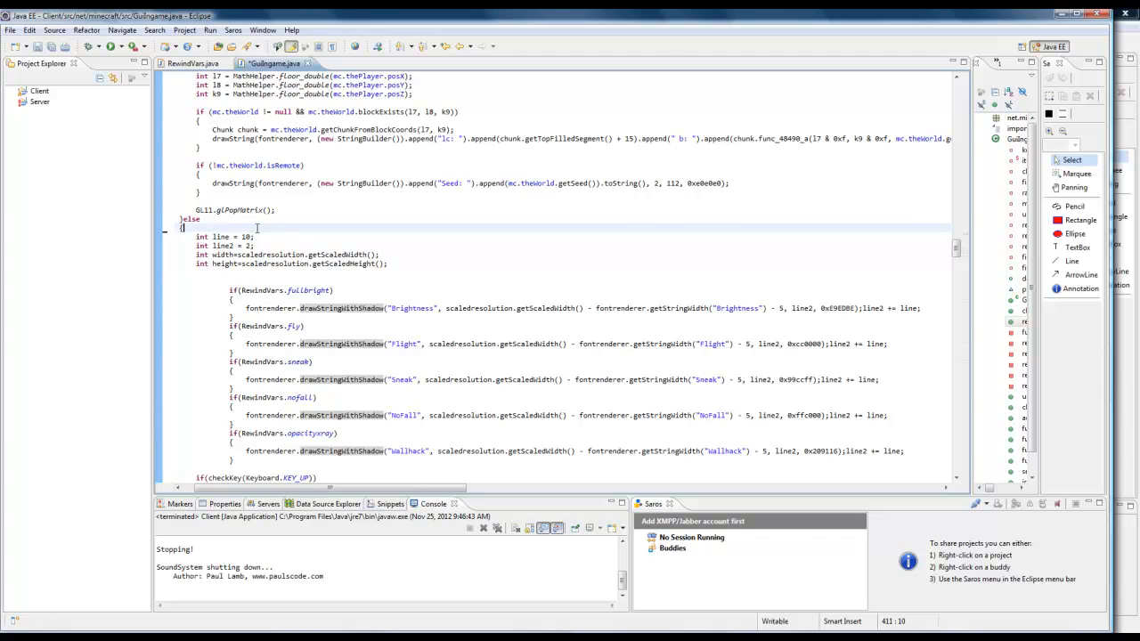
pyautogui.click(488, 242)
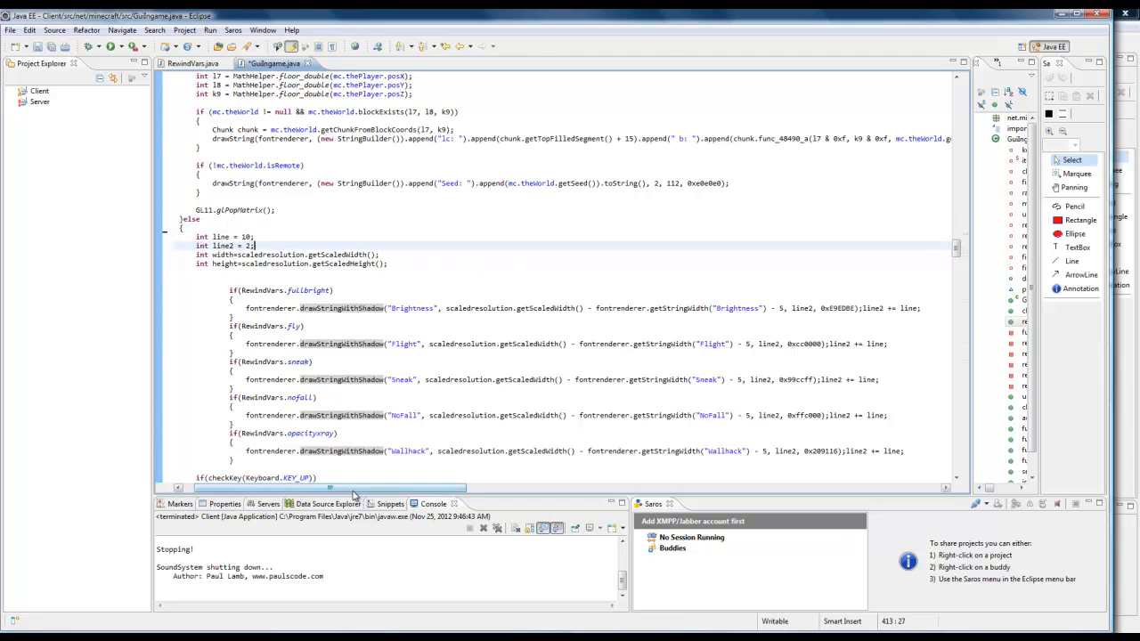
pyautogui.moveTo(330, 488); pyautogui.dragTo(388, 488)
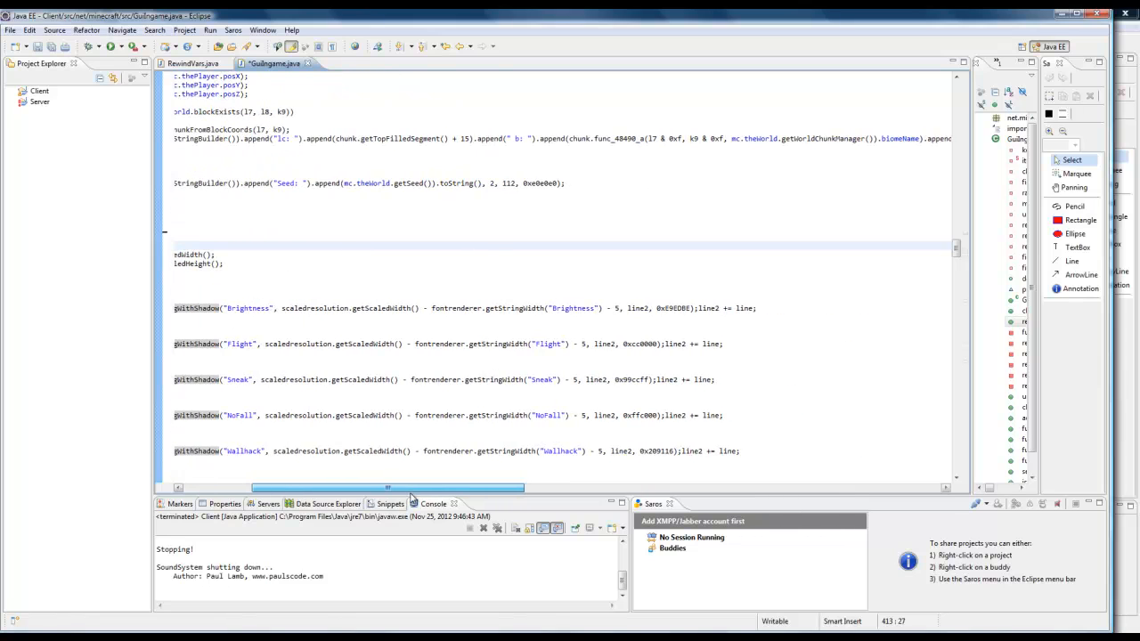